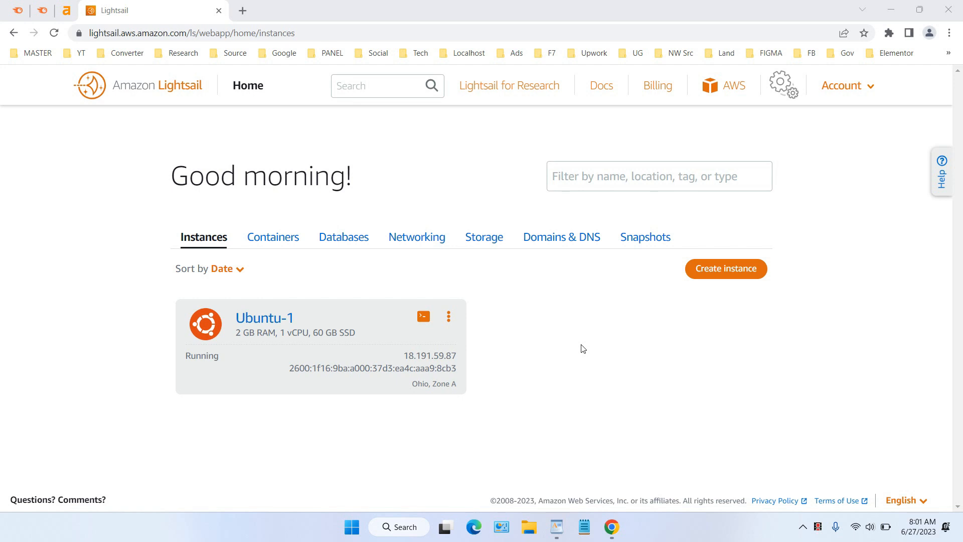
{"action": "mouse_move", "coordinate": [261, 370]}
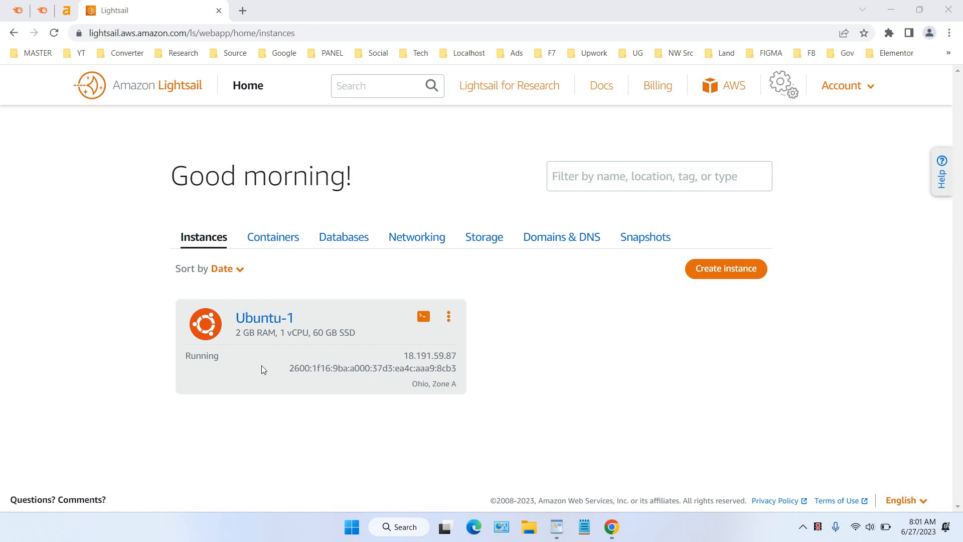
{"action": "mouse_move", "coordinate": [495, 377]}
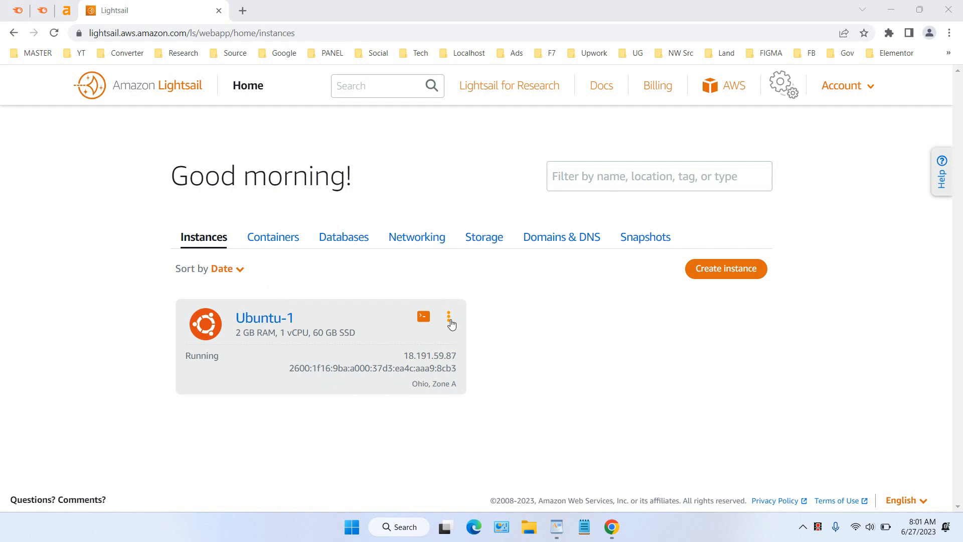
Choose Manage from the Ubuntu-1 instance card's actions menu to reach its Connect page.
{"action": "left_click", "coordinate": [451, 320]}
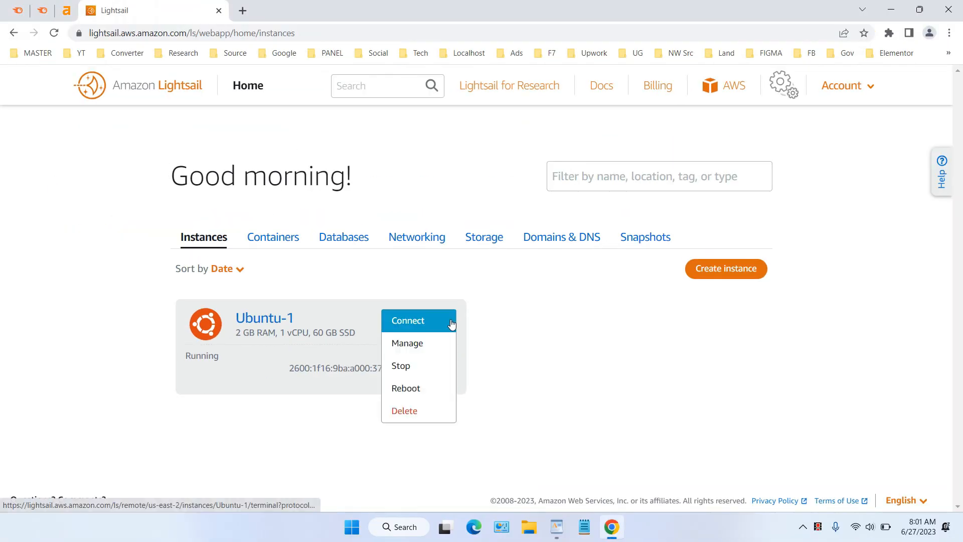
{"action": "left_click", "coordinate": [407, 320]}
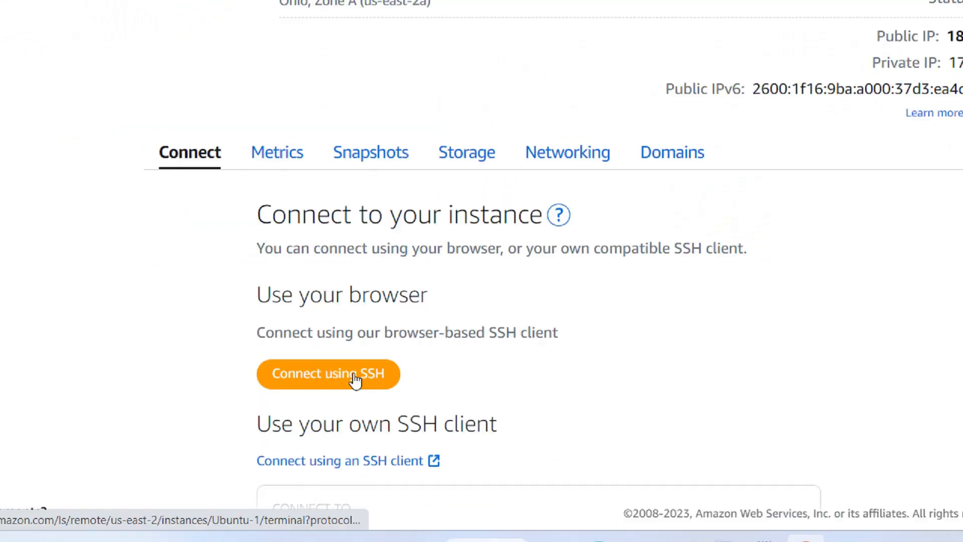
Connect to Ubuntu-1 over browser-based SSH and maximize the terminal window.
{"action": "left_click", "coordinate": [328, 373]}
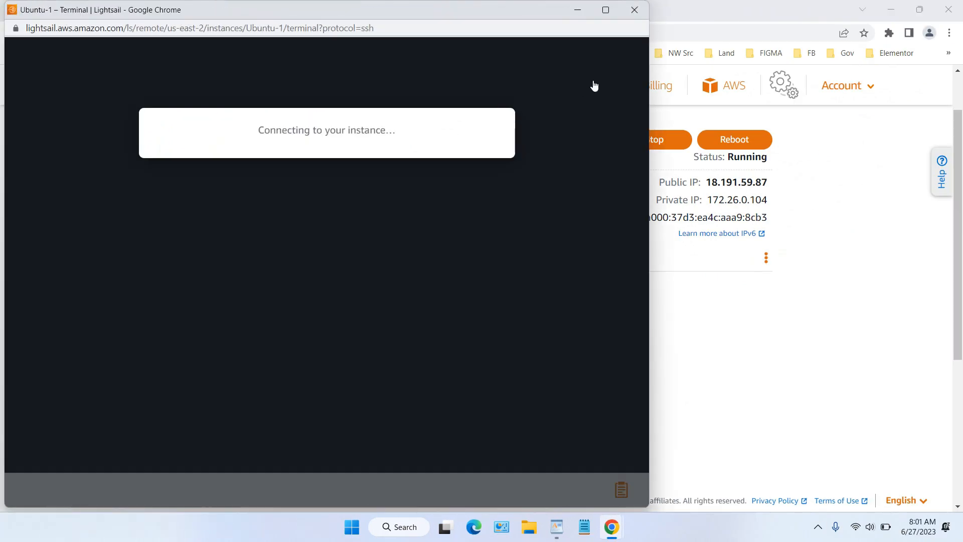
{"action": "left_click", "coordinate": [604, 10]}
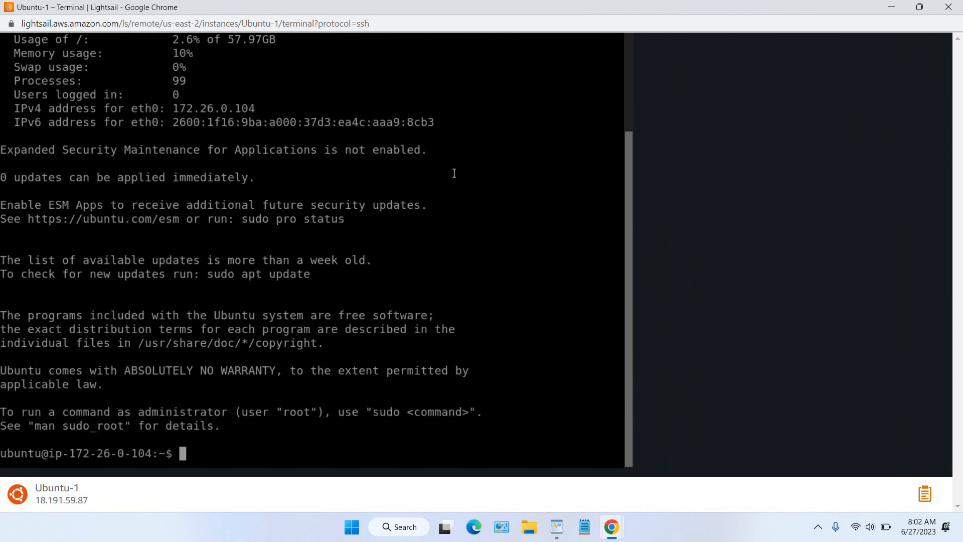
{"action": "mouse_move", "coordinate": [299, 324]}
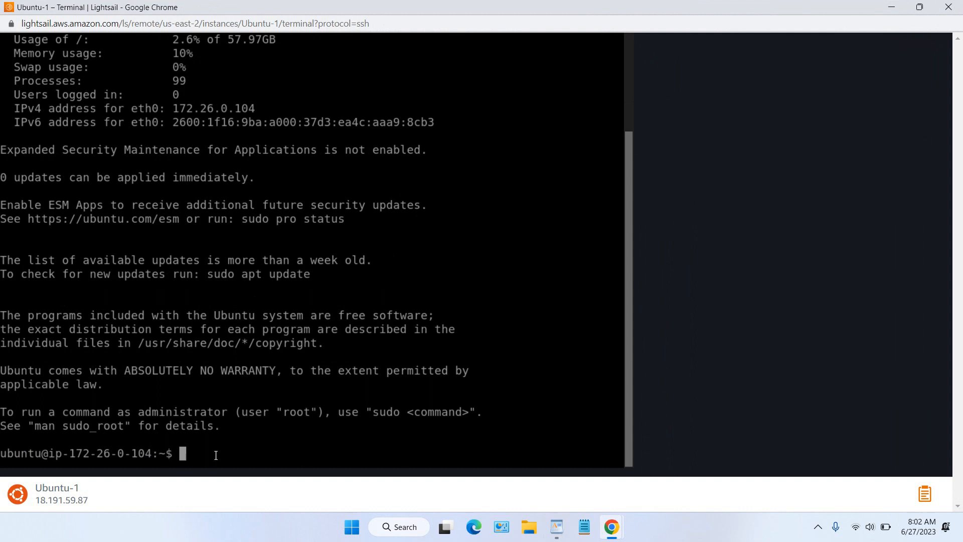
Run whoami, highlight the returned user 'ubuntu', and begin a sudo command.
{"action": "type", "text": "whoami"}
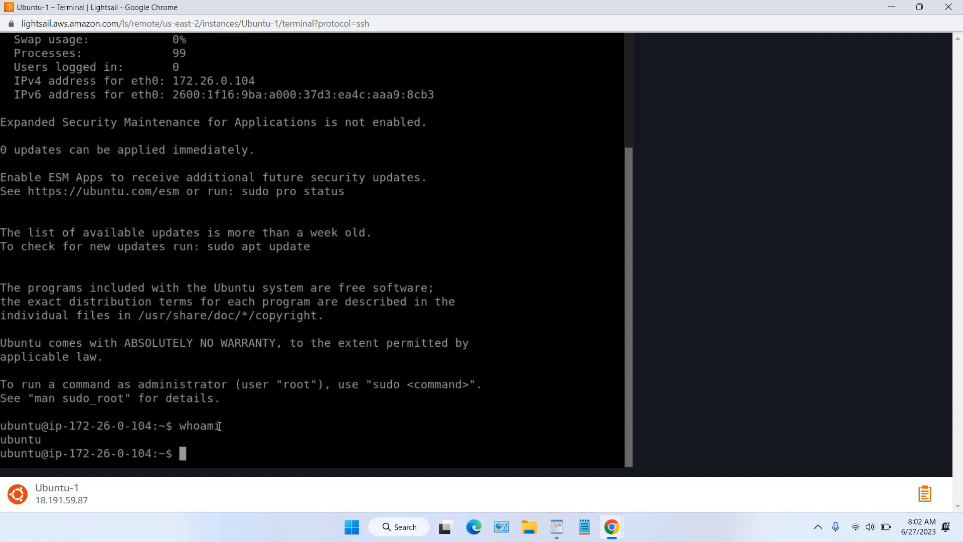
{"action": "mouse_move", "coordinate": [55, 438]}
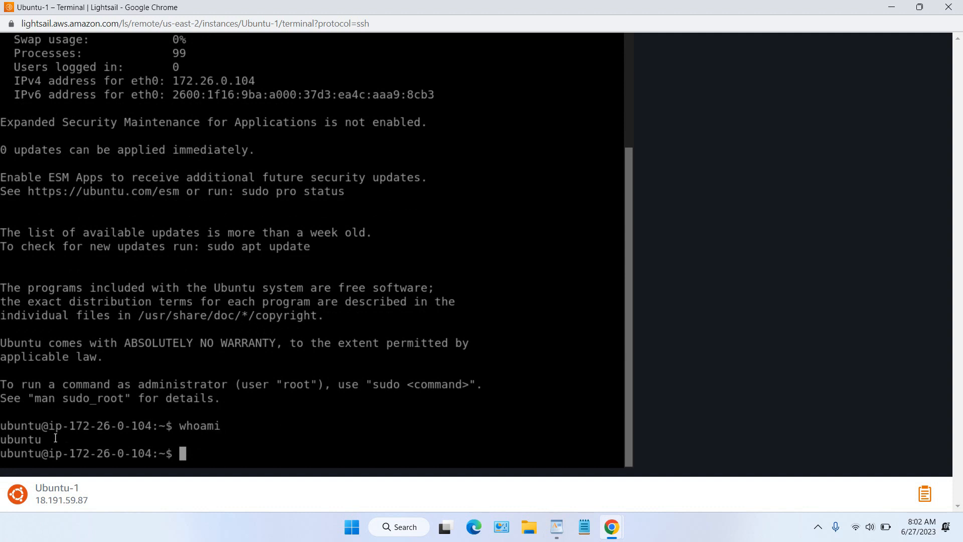
{"action": "double_click", "coordinate": [21, 440]}
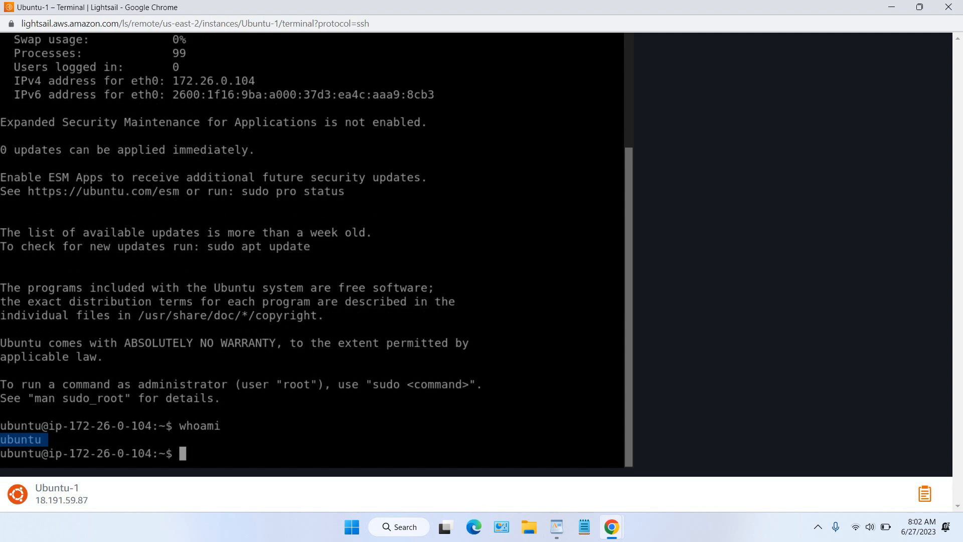
{"action": "type", "text": "sudo"}
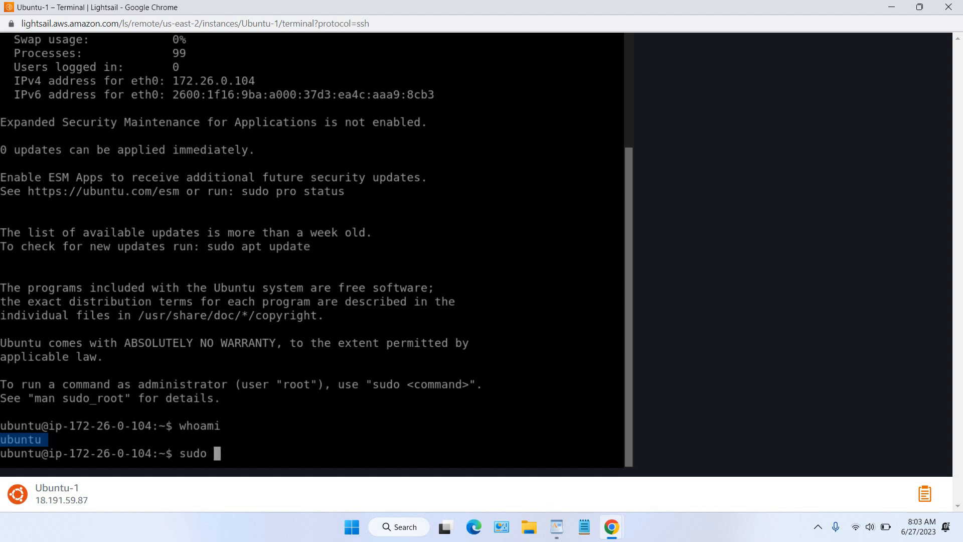
Become root with sudo su and highlight 'root' in the whoami output.
{"action": "key", "text": "Return"}
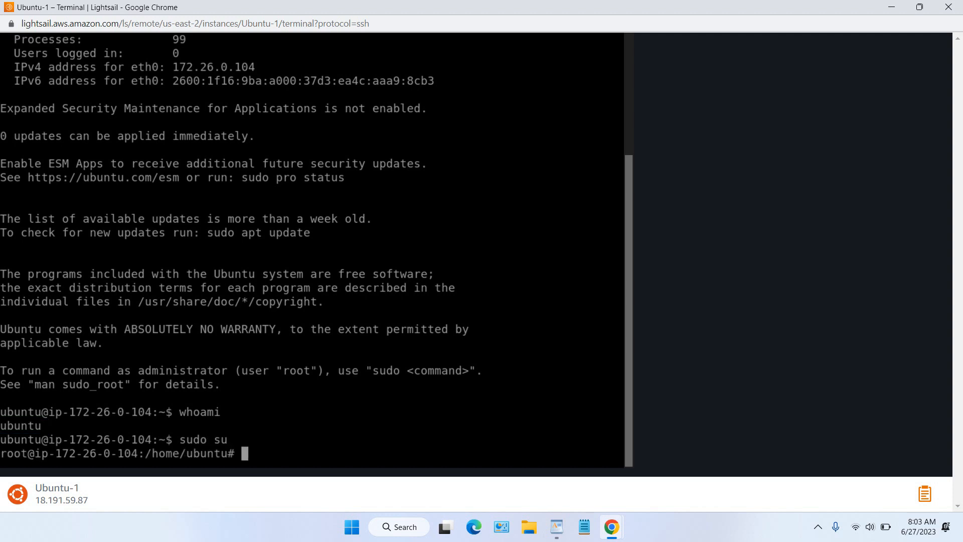
{"action": "type", "text": "who"}
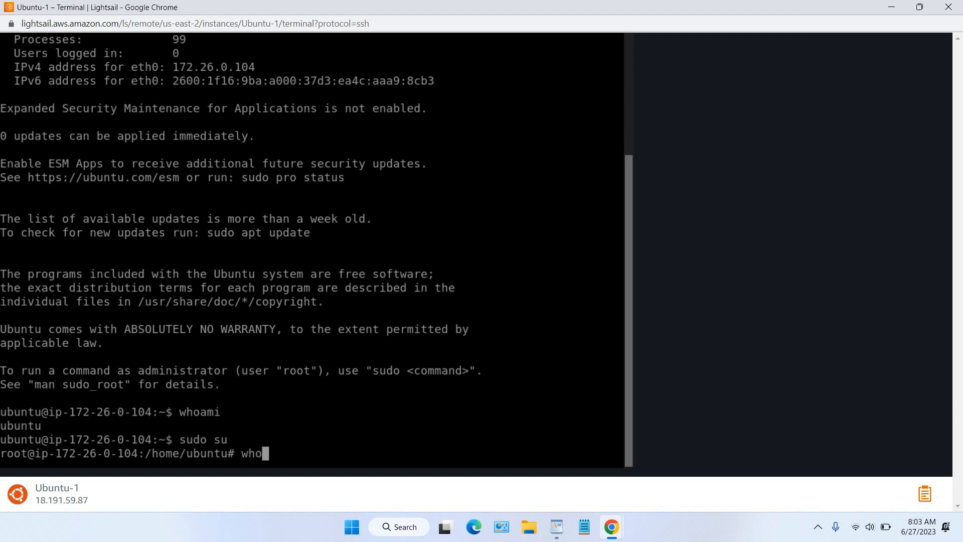
{"action": "key", "text": "Return"}
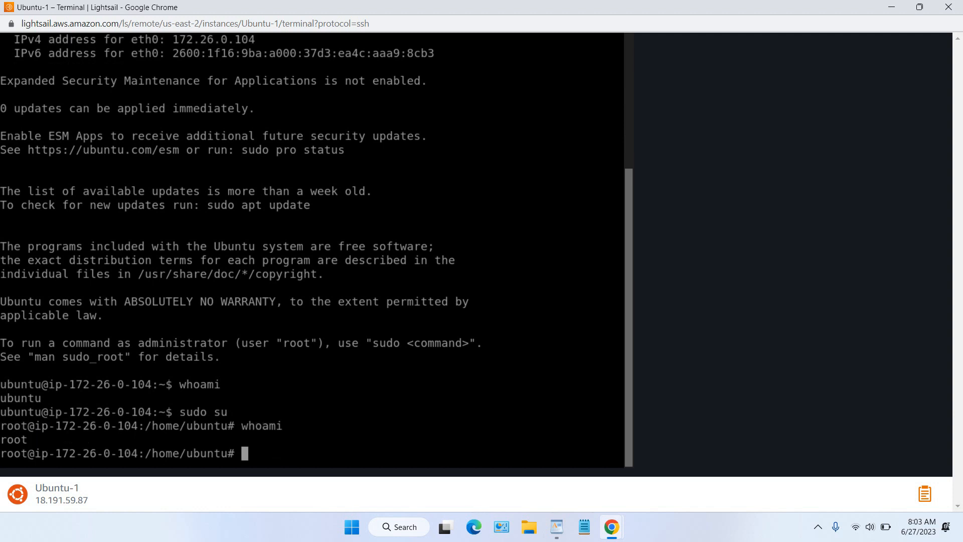
{"action": "double_click", "coordinate": [13, 440]}
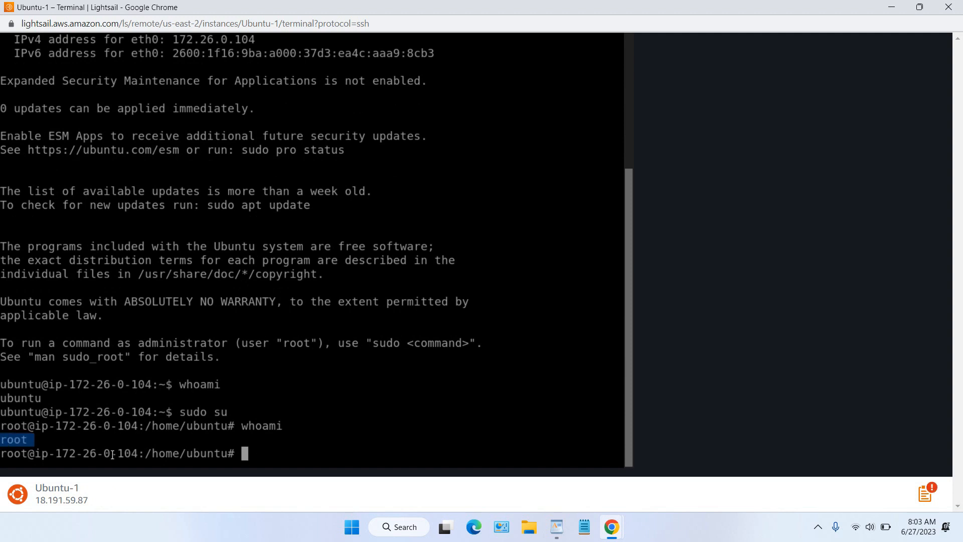
{"action": "mouse_move", "coordinate": [264, 453]}
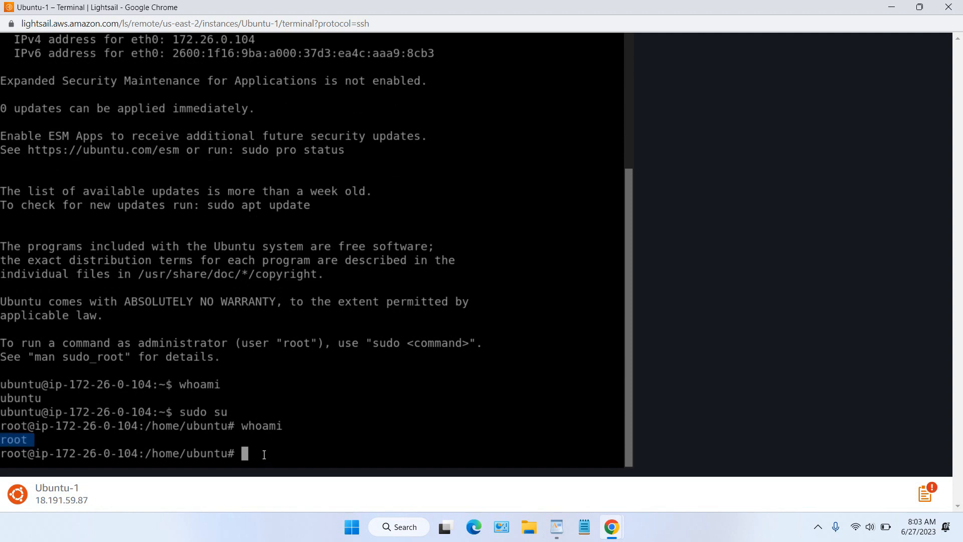
Change root's password with passwd, entering the new password twice until it reports success.
{"action": "type", "text": "passw"}
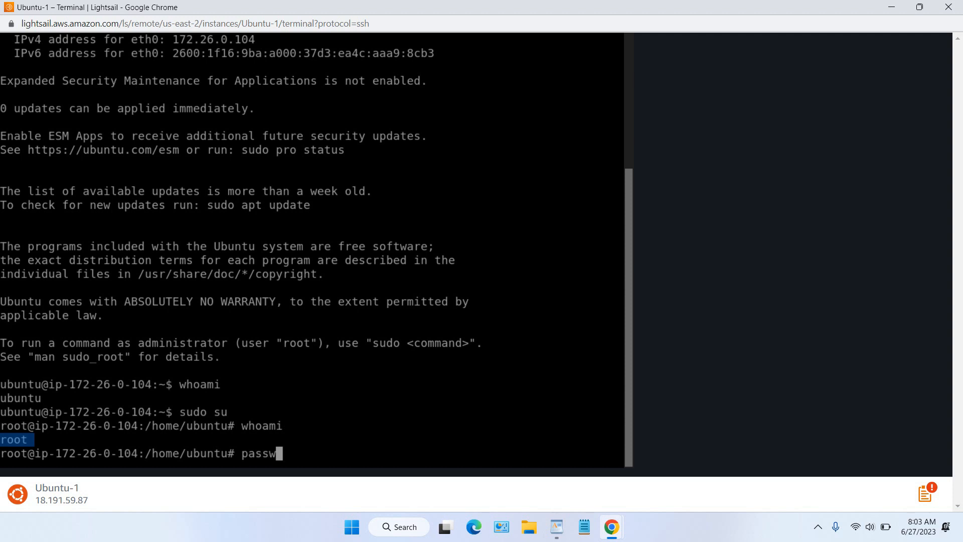
{"action": "type", "text": "d"}
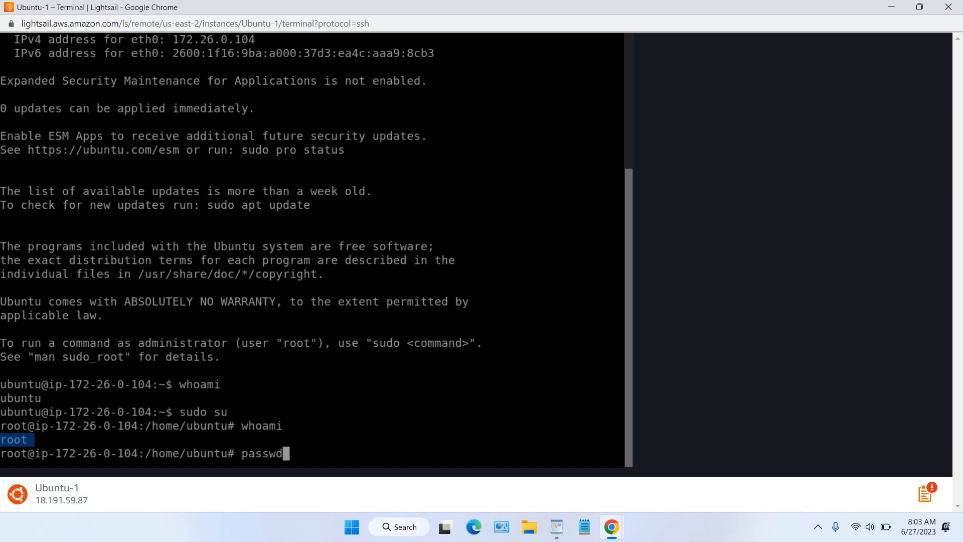
{"action": "key", "text": "Return"}
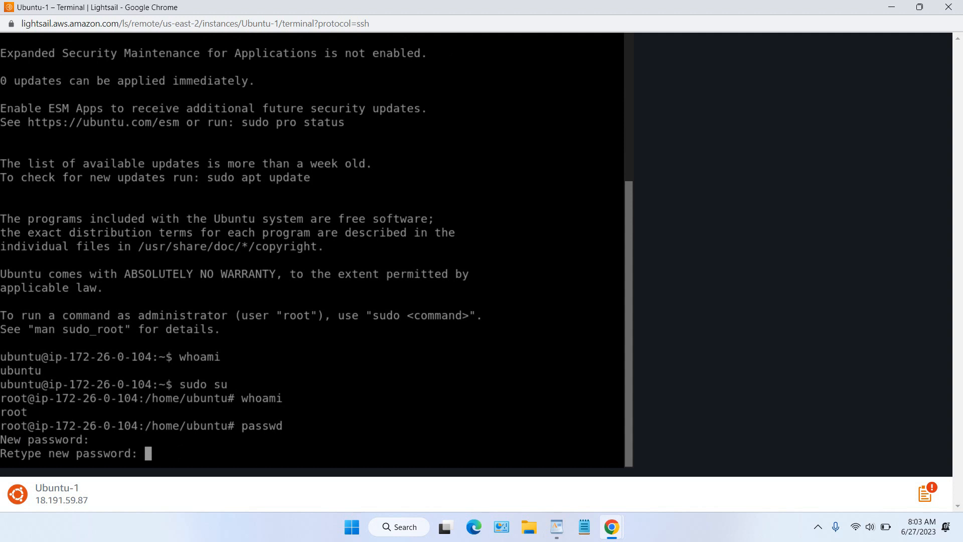
{"action": "key", "text": "Return"}
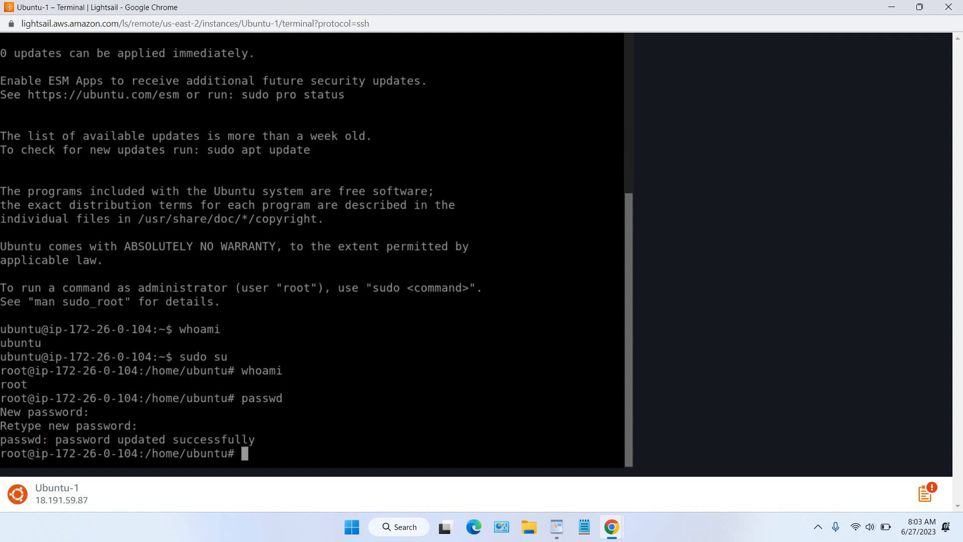
{"action": "type", "text": "exit"}
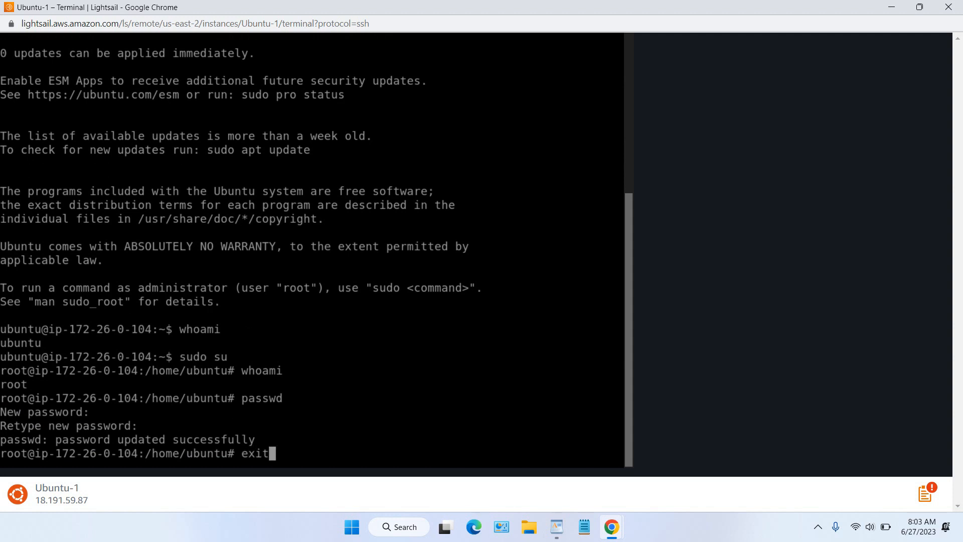
Exit the root shell, then log back in with su using the new root password.
{"action": "key", "text": "Return"}
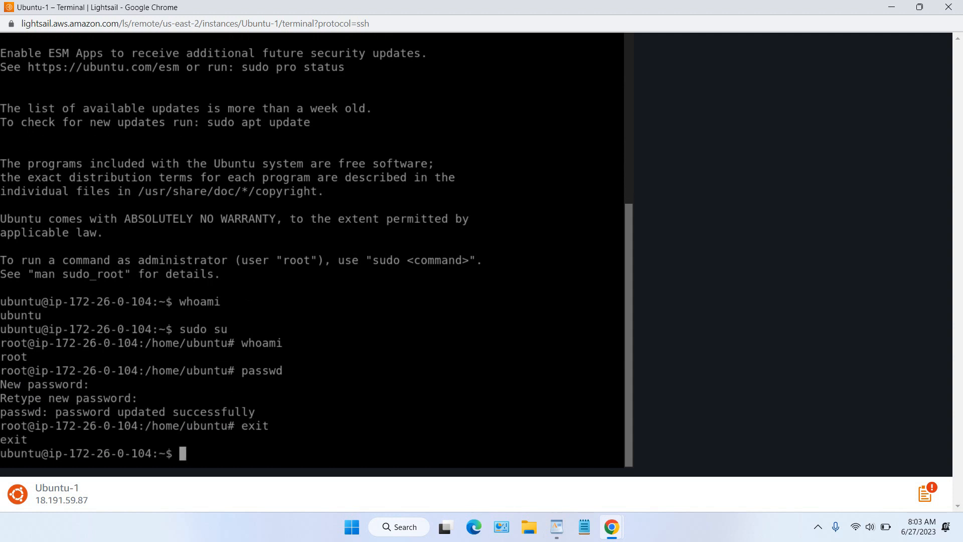
{"action": "type", "text": "su"}
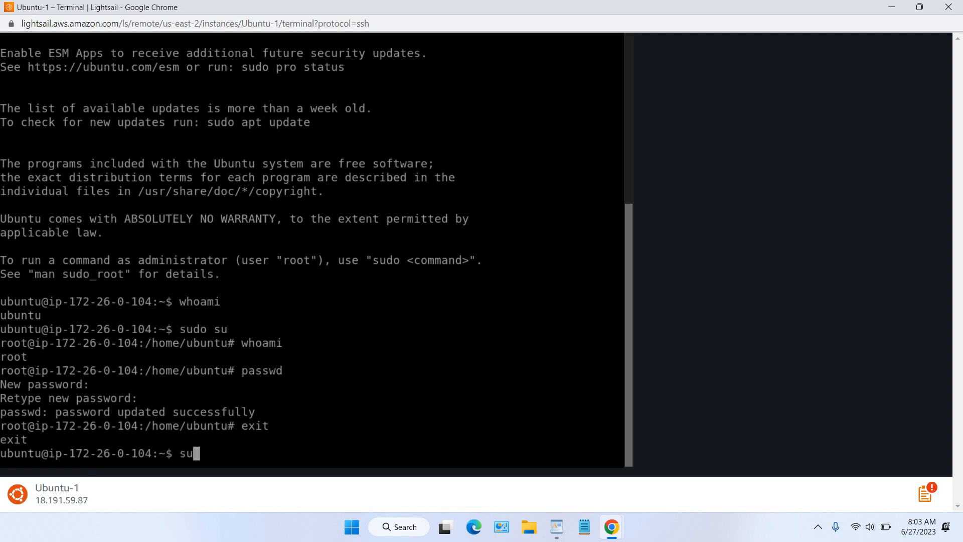
{"action": "key", "text": "Return"}
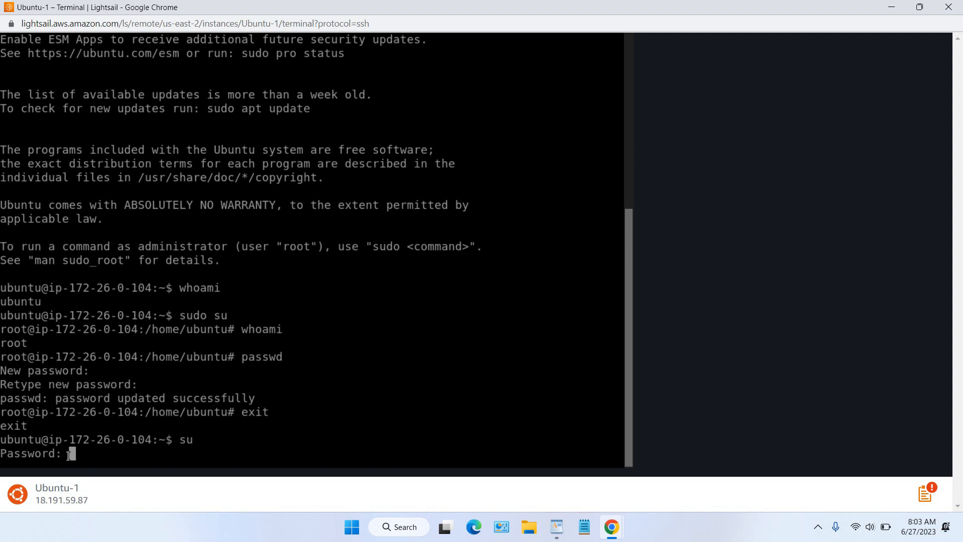
{"action": "key", "text": "Return"}
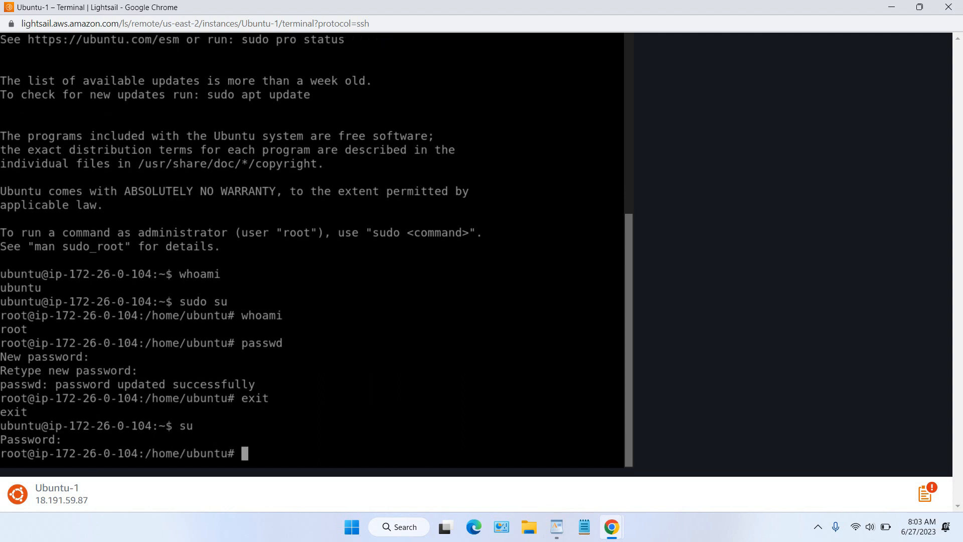